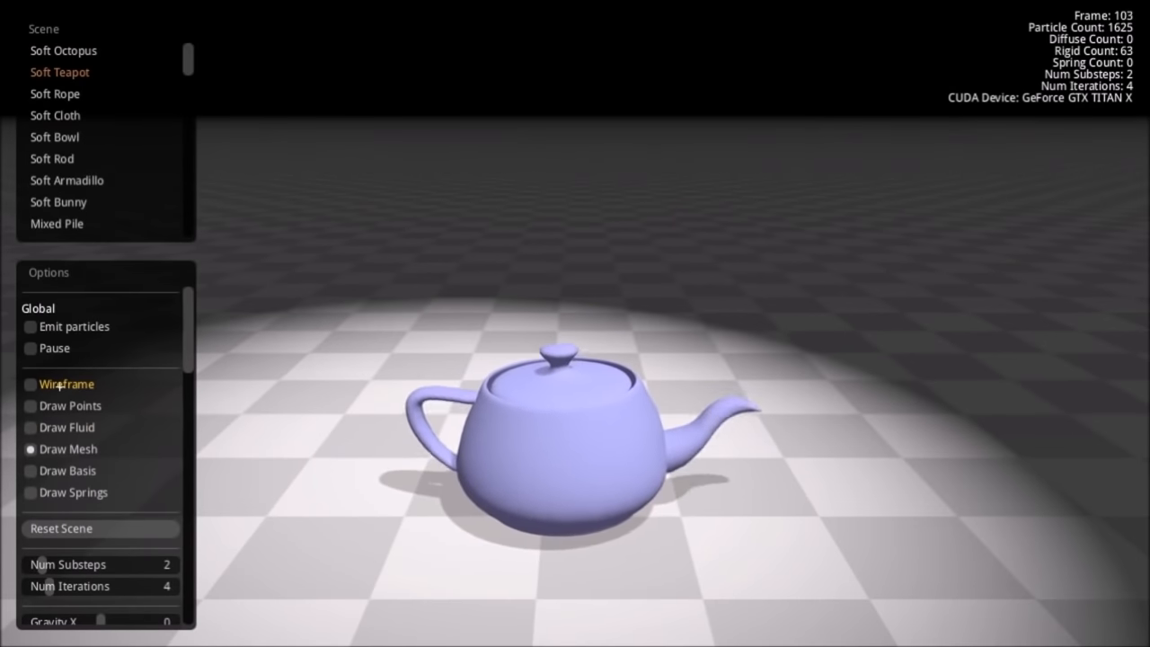
# Step: Turn on the Wireframe and Draw Basis overlays for the soft teapot
pyautogui.click(29, 384)
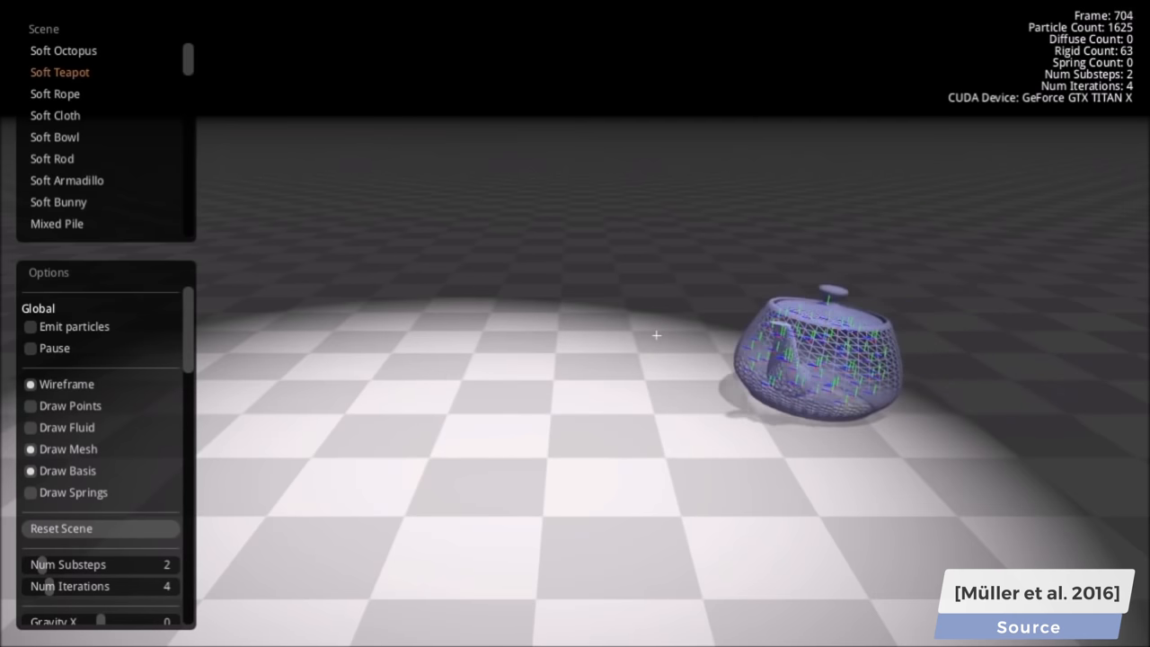
pyautogui.click(55, 94)
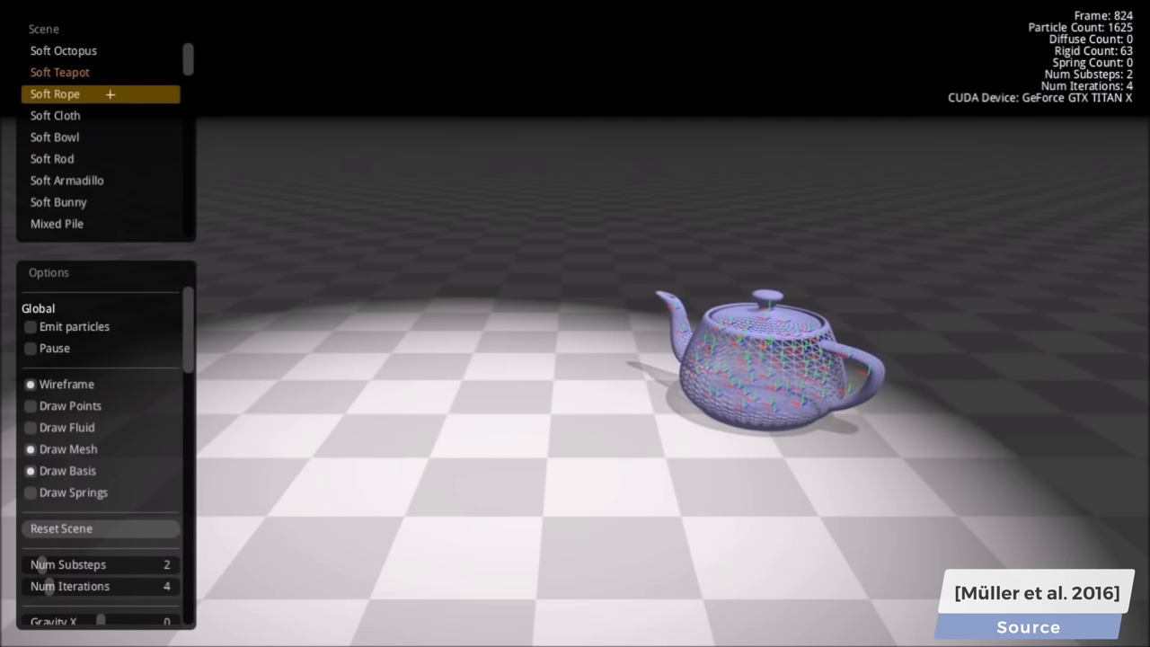
# Step: Load the Soft Cloth scene showing only the plain mesh
pyautogui.click(54, 93)
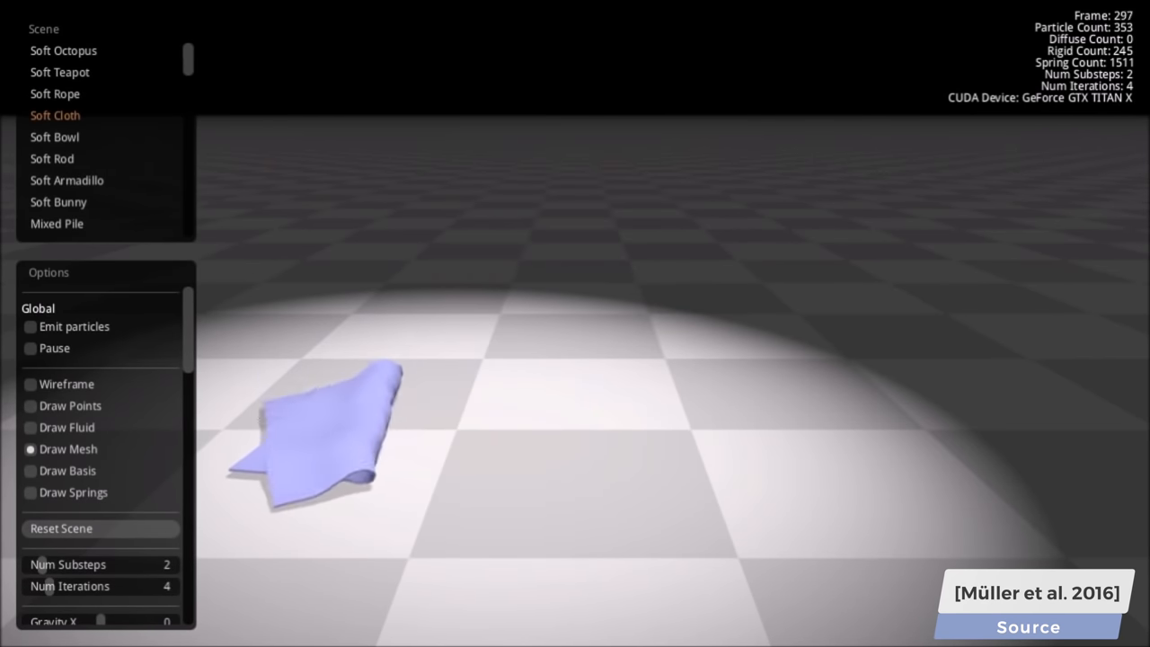
# Step: Load the Soft Bowl scene and unpause so the bowl drops onto the floor
pyautogui.click(54, 137)
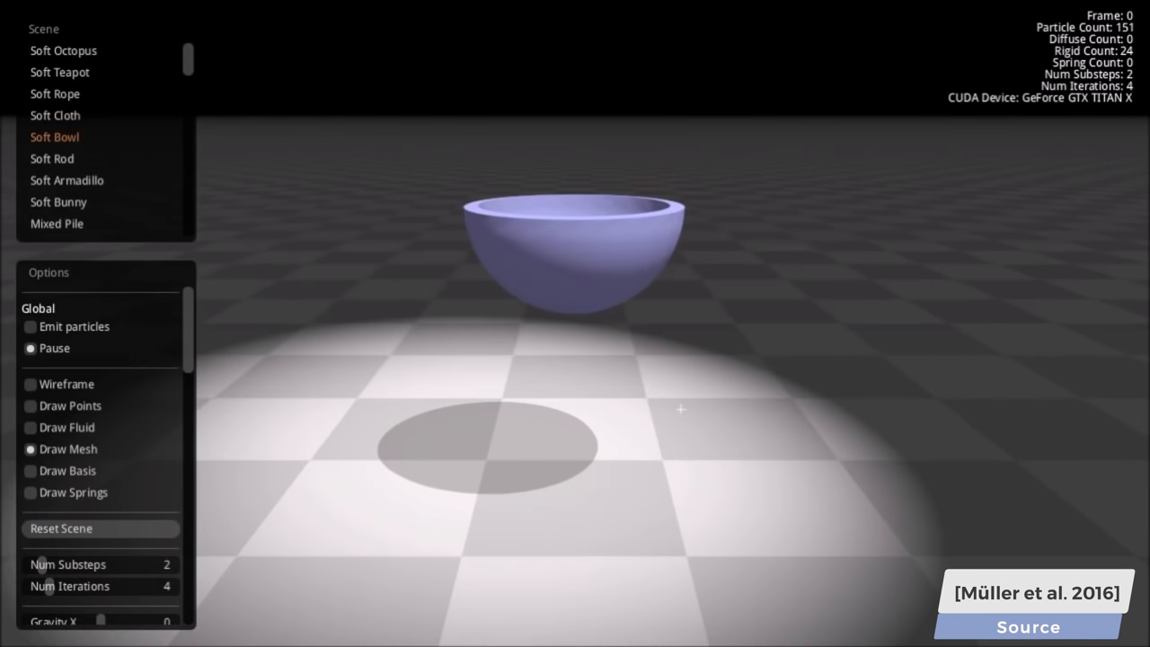
pyautogui.click(31, 348)
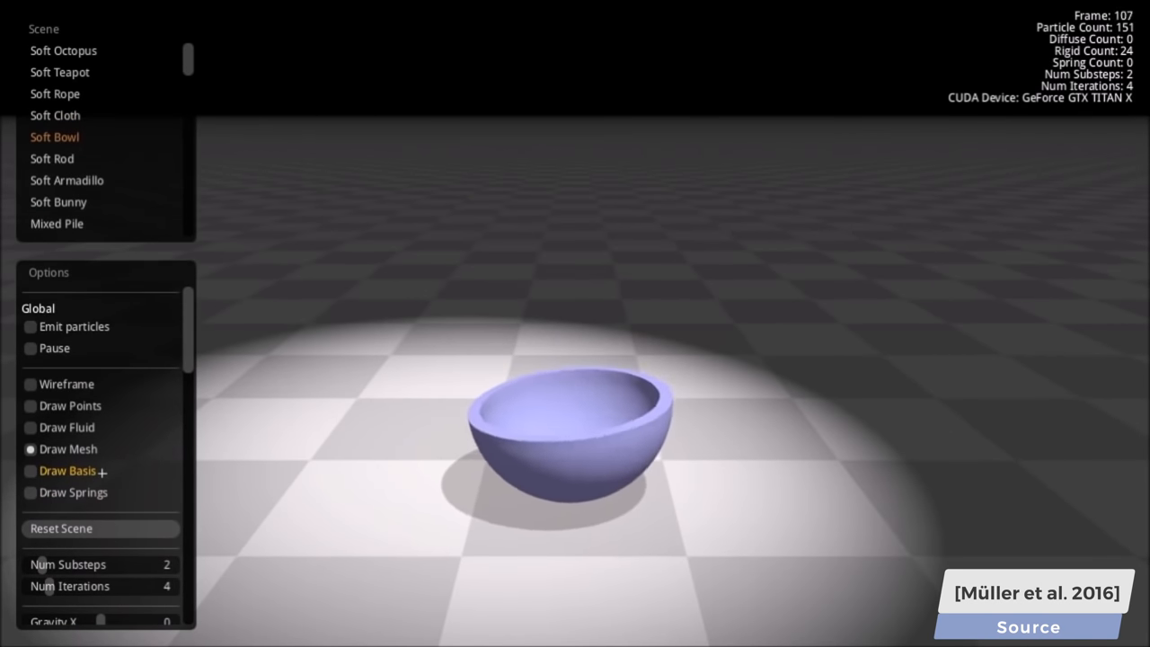
pyautogui.click(30, 470)
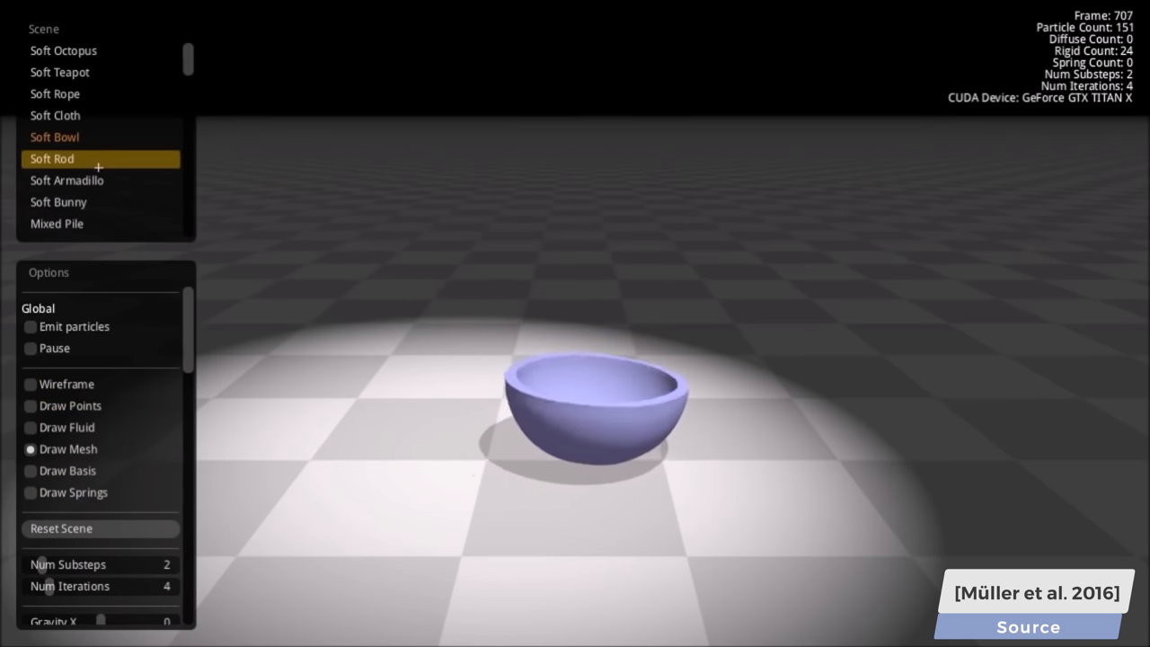
# Step: Show the soft rods with Draw Basis, then return to the wireframe Soft Teapot
pyautogui.click(51, 158)
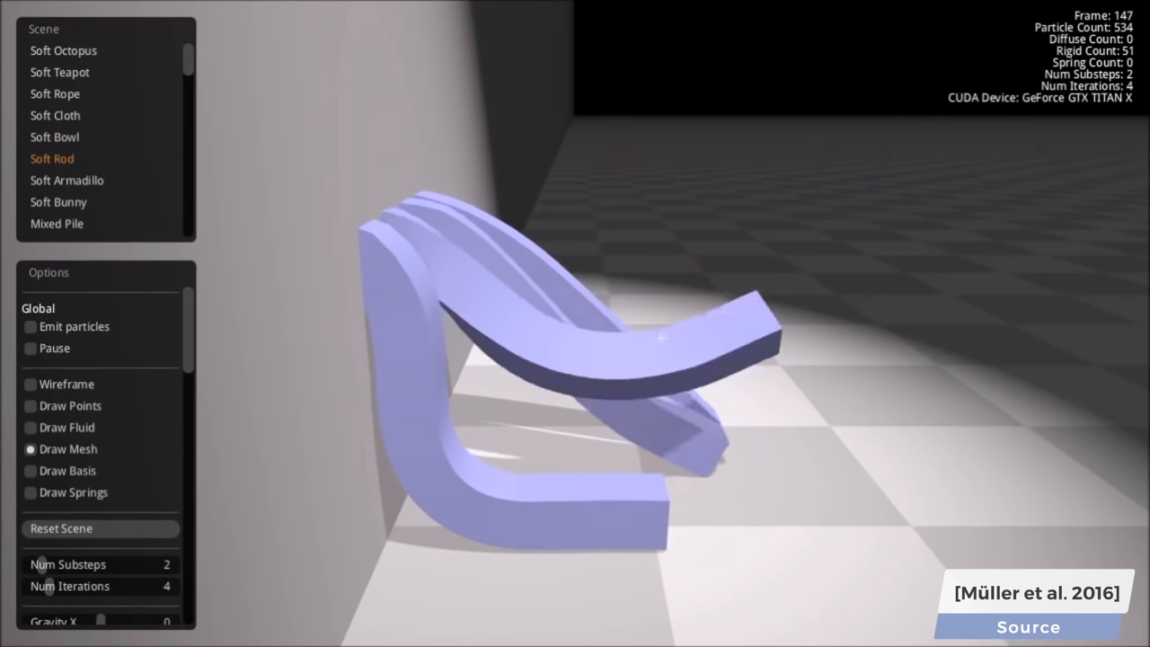
pyautogui.click(30, 470)
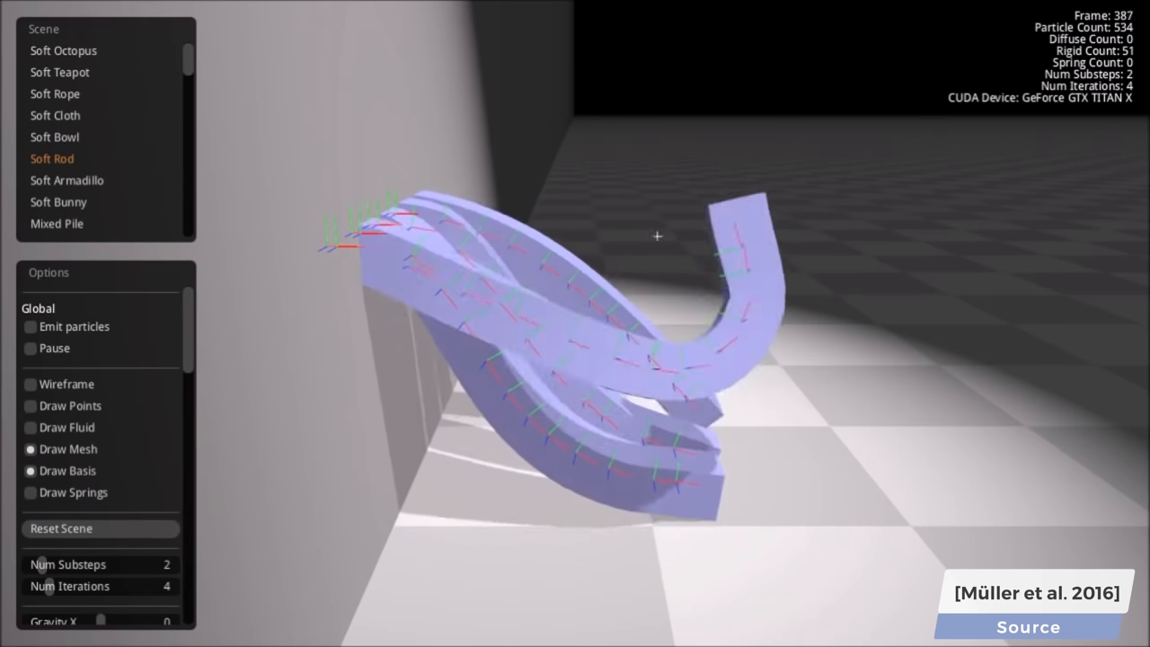
pyautogui.click(59, 72)
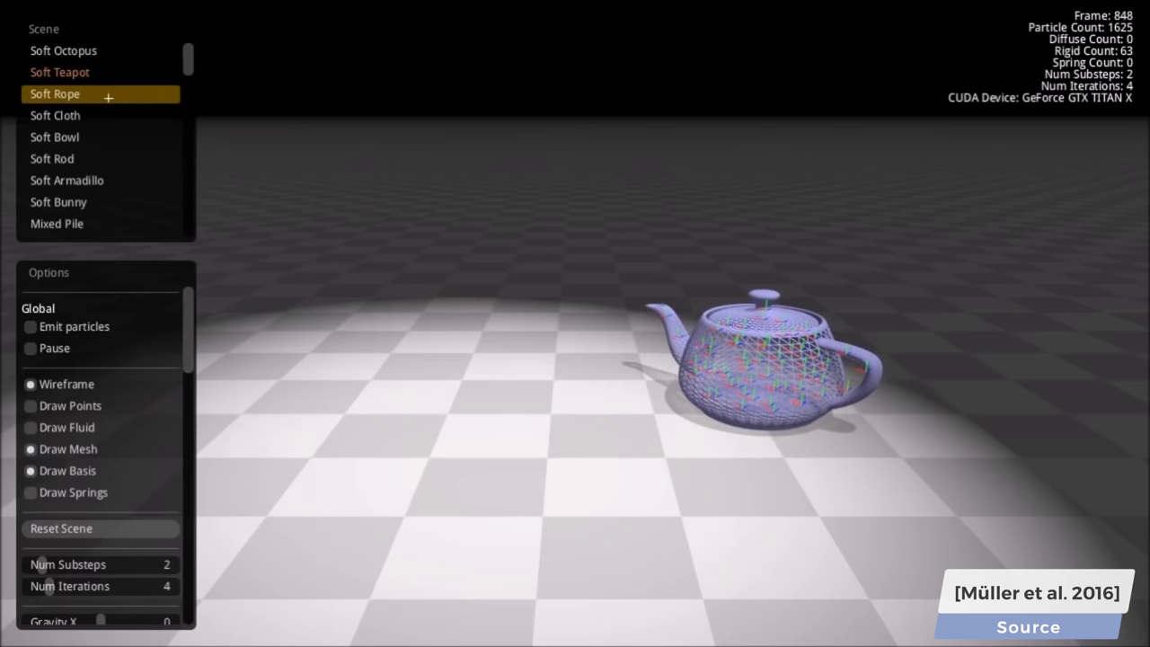
# Step: Reload Soft Teapot as a plain solid mesh without wireframe or basis overlays
pyautogui.click(55, 93)
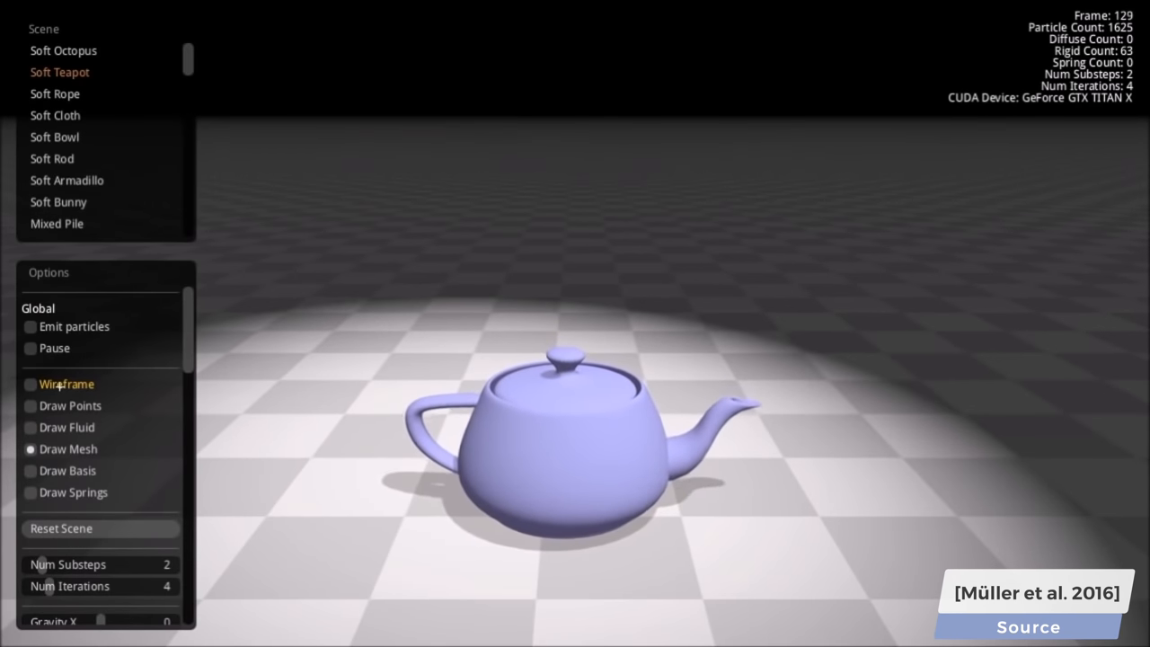
# Step: Turn on the teapot's wireframe overlay, then switch to the Soft Rope scene
pyautogui.click(30, 383)
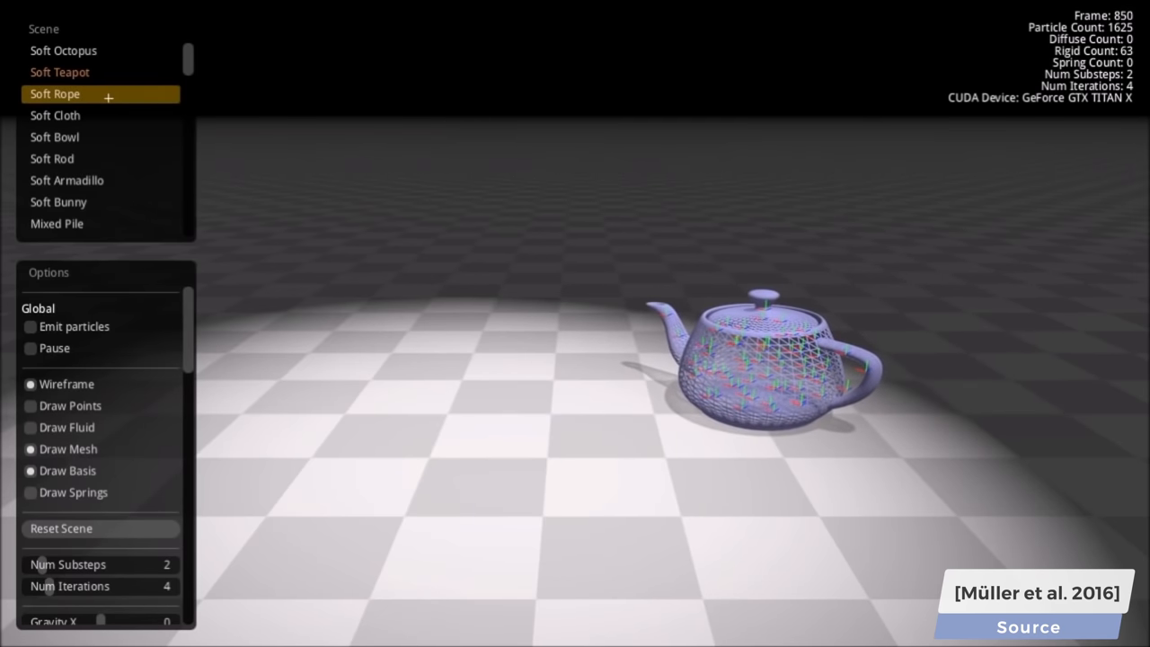
pyautogui.click(55, 93)
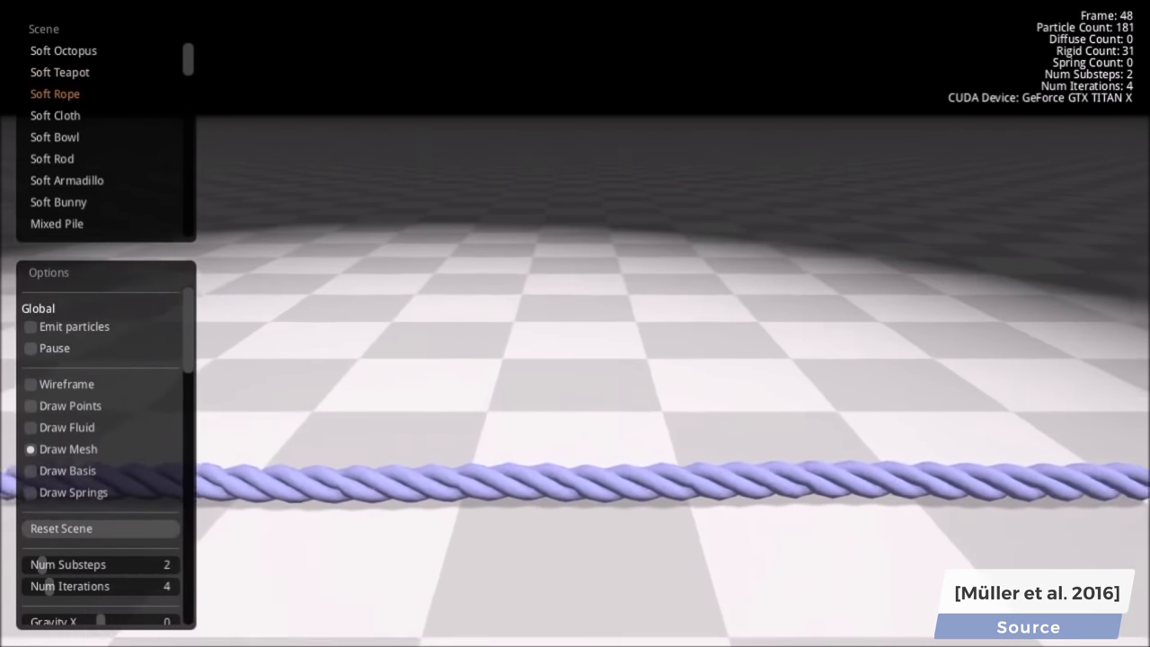